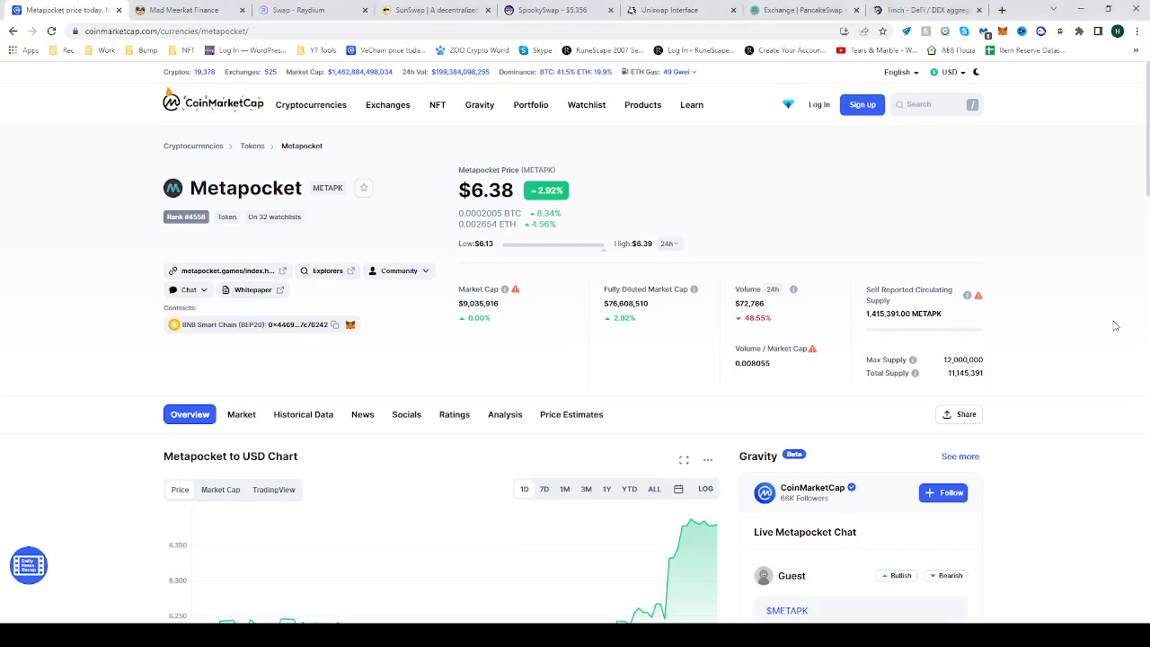
mouse_move(363, 187)
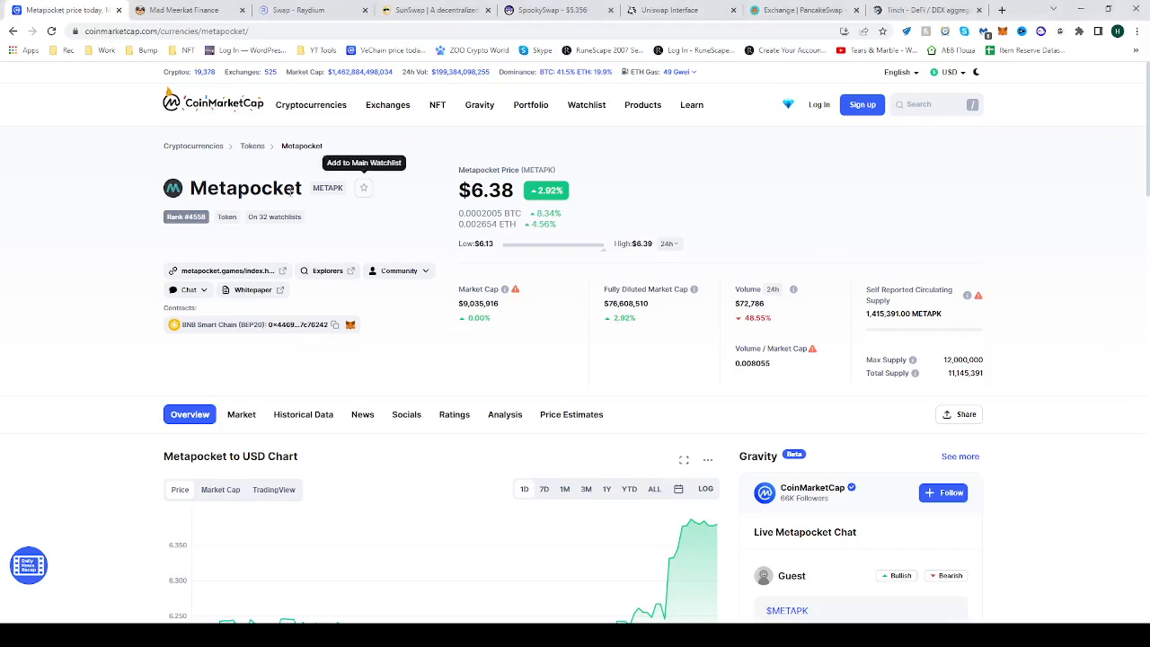
mouse_move(338, 187)
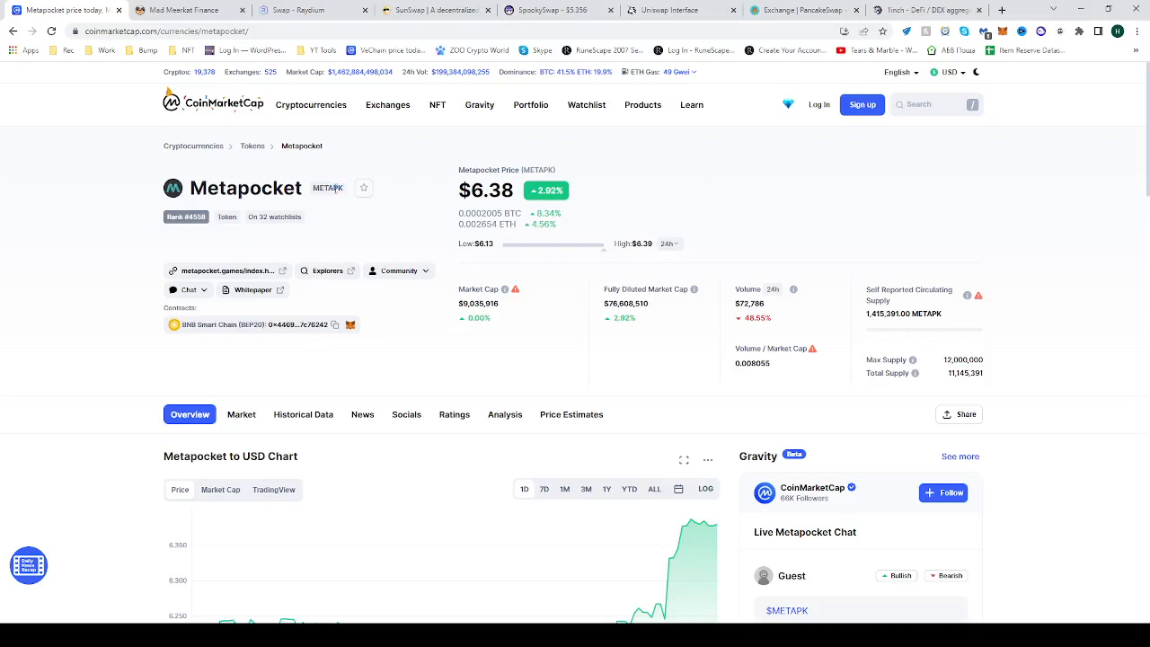
mouse_move(331, 196)
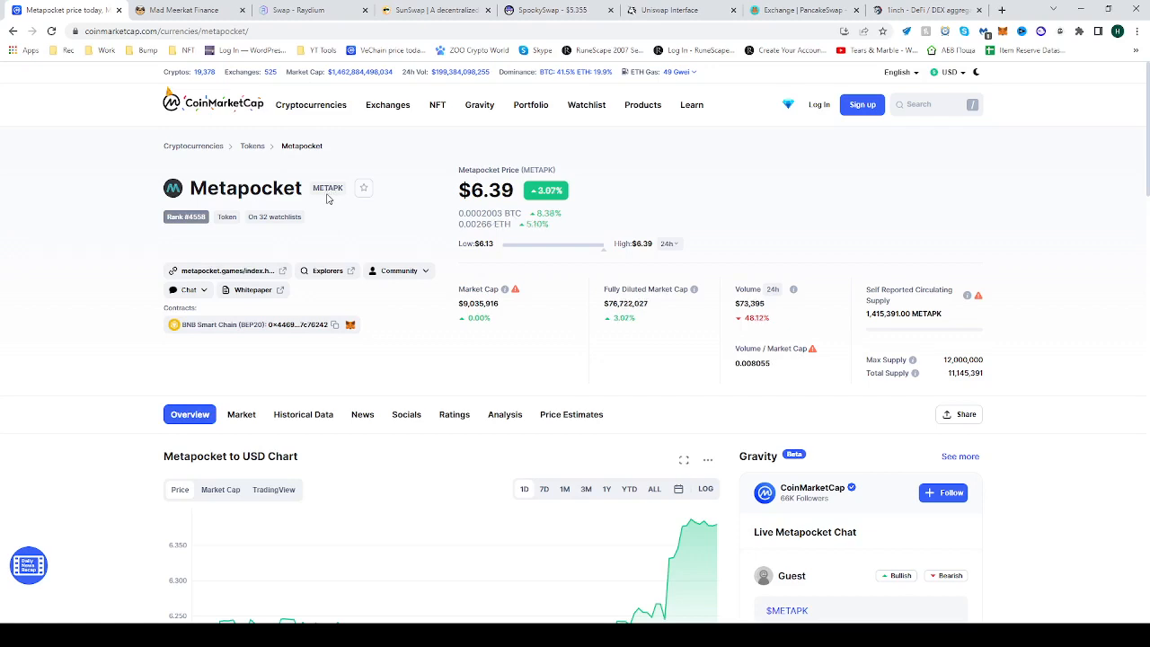
mouse_move(212, 338)
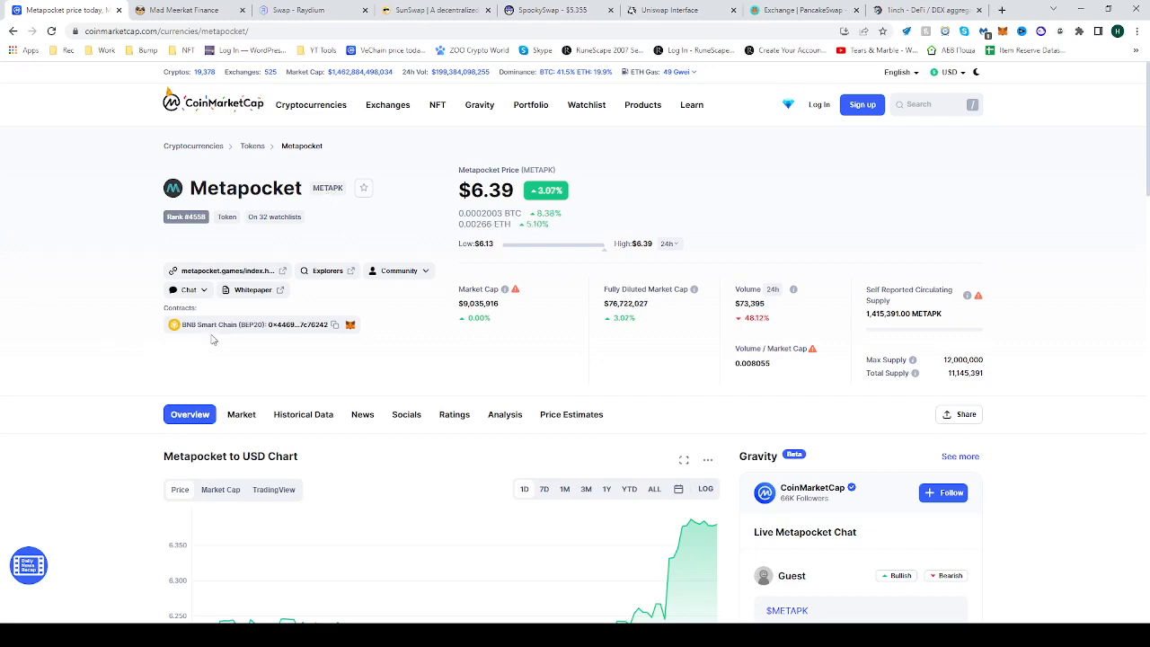
Copy Metapocket's BNB Smart Chain contract address from its CoinMarketCap page.
left_click(334, 324)
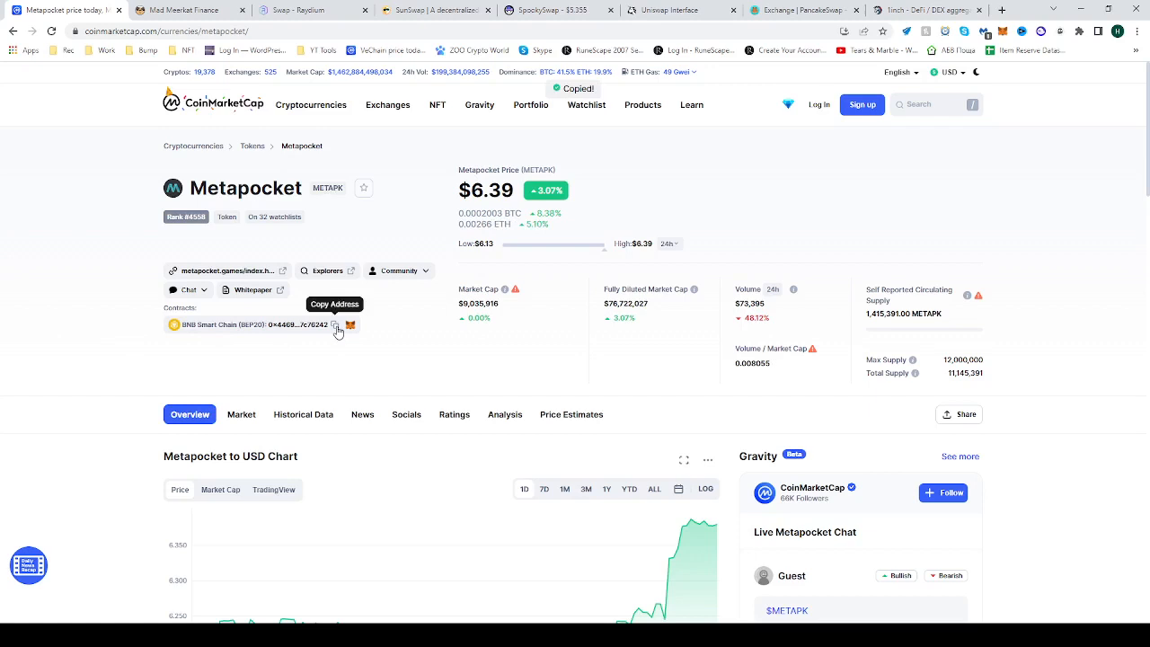
mouse_move(956, 19)
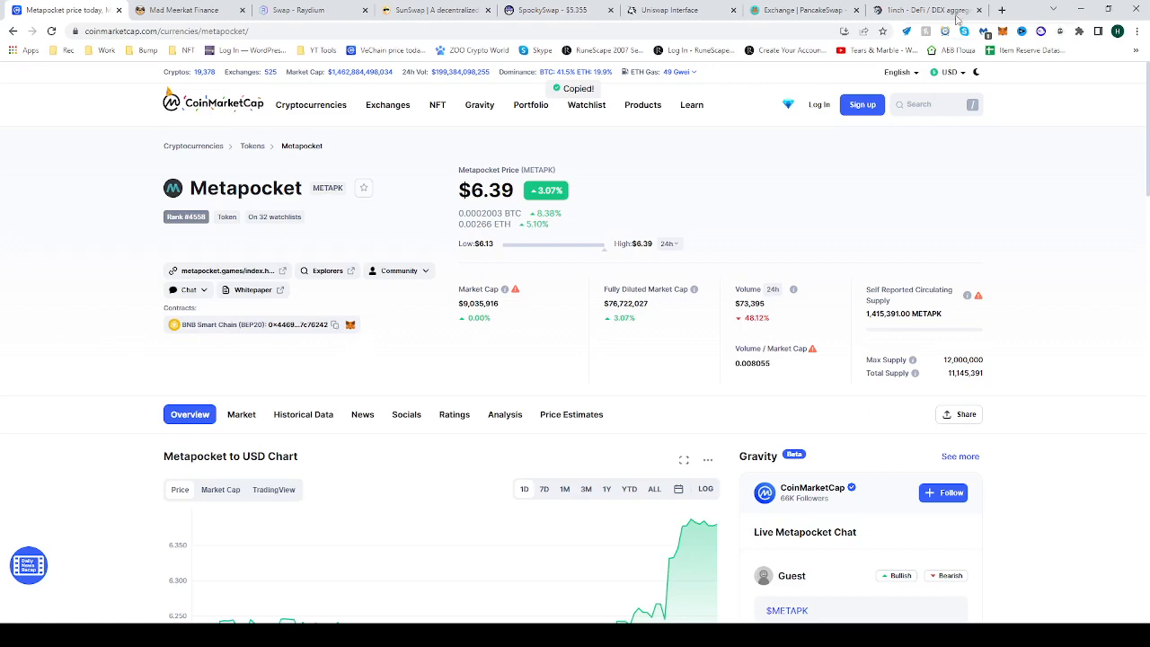
Switch the 1inch swap to BNB Chain selling BNB and bring up the buy-token picker.
left_click(925, 11)
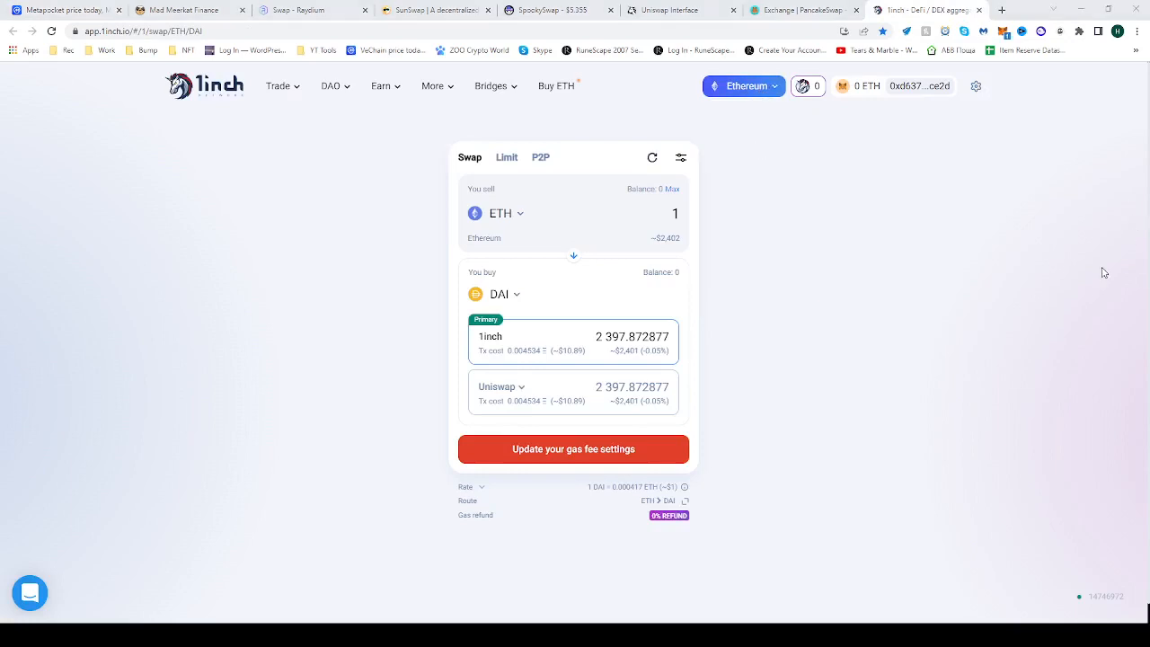
left_click(744, 86)
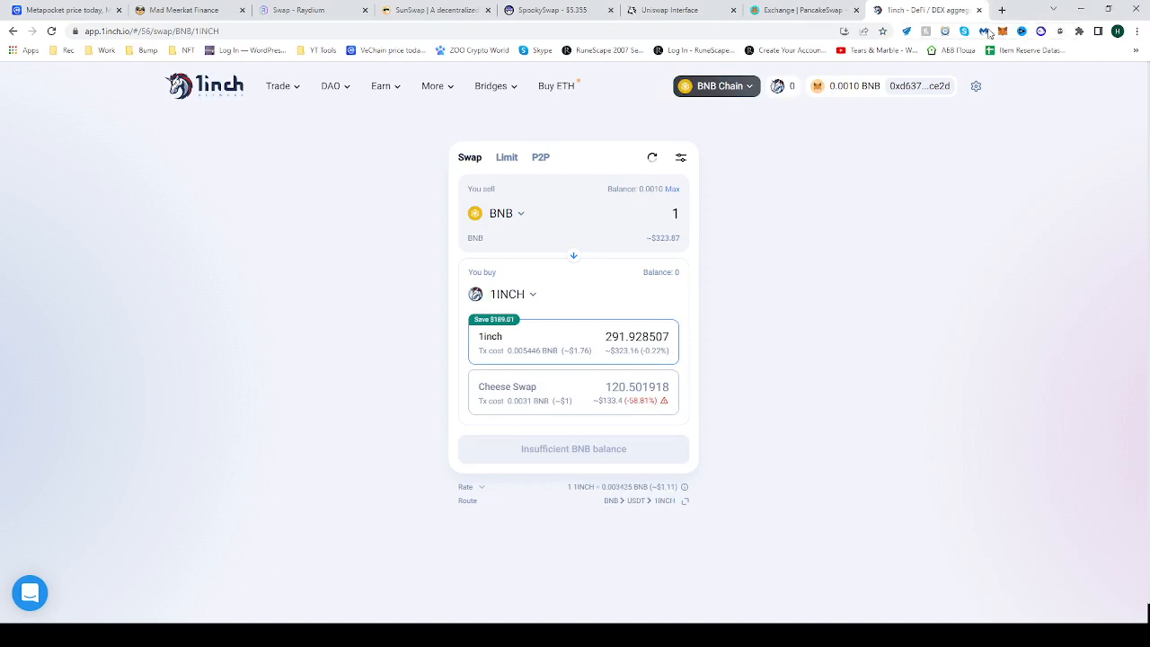
mouse_move(572, 273)
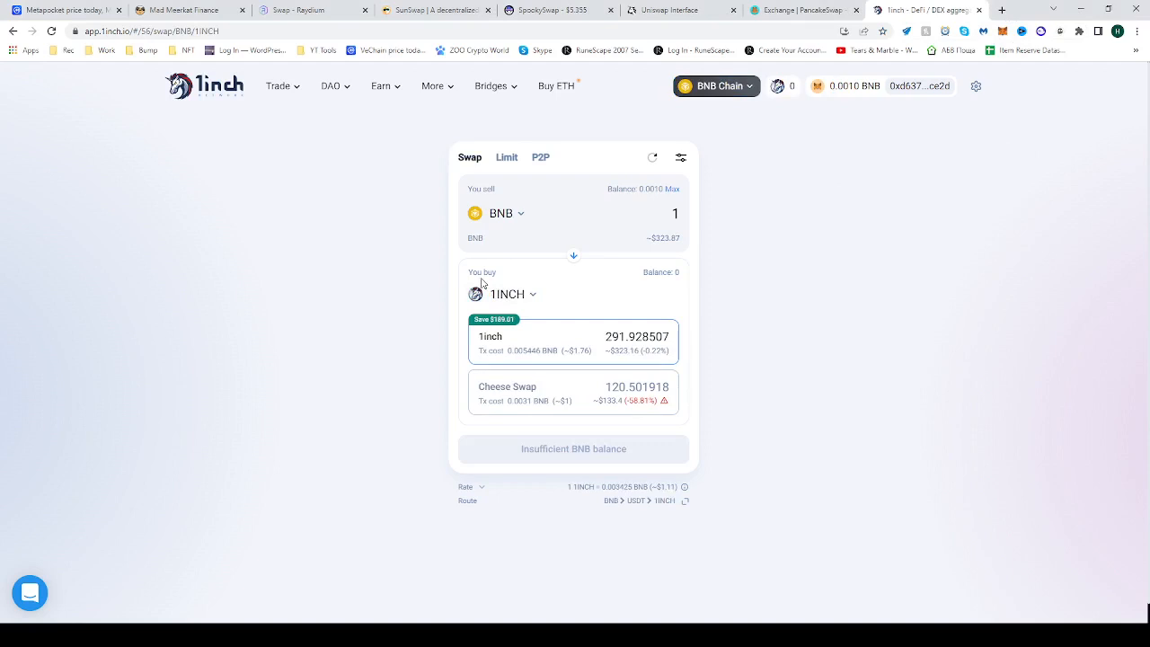
left_click(507, 295)
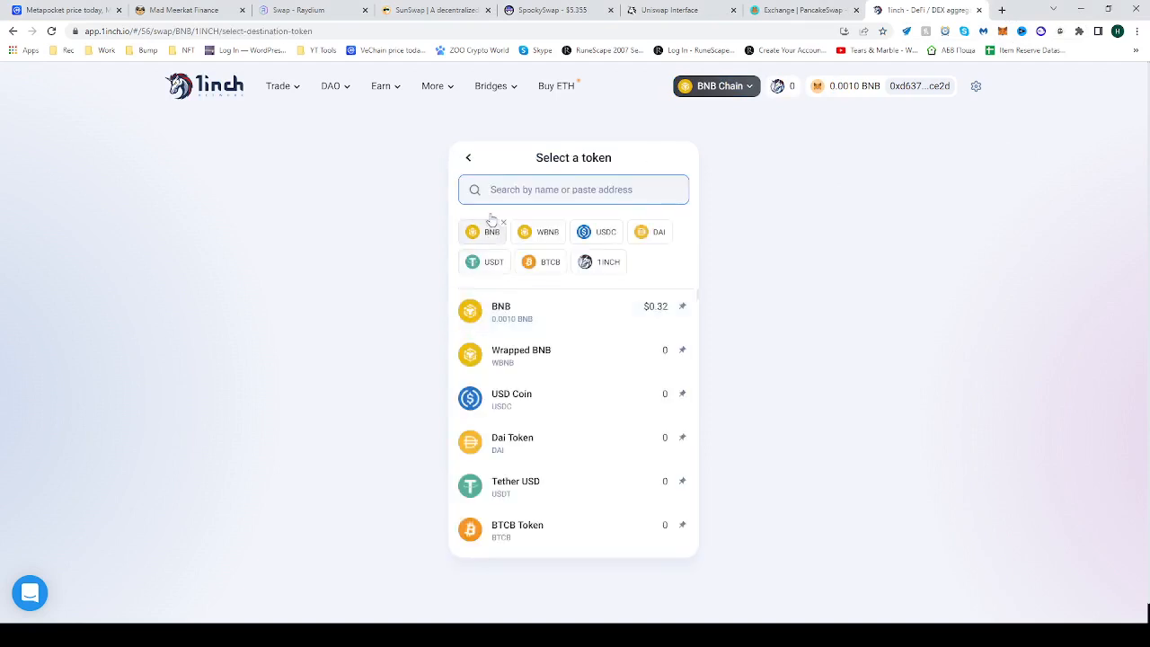
Import Meta Pocket (MetaPK) by its contract address and make it the token bought with BNB.
type("c8e56430eb6bfc7c1071da67b27c76242")
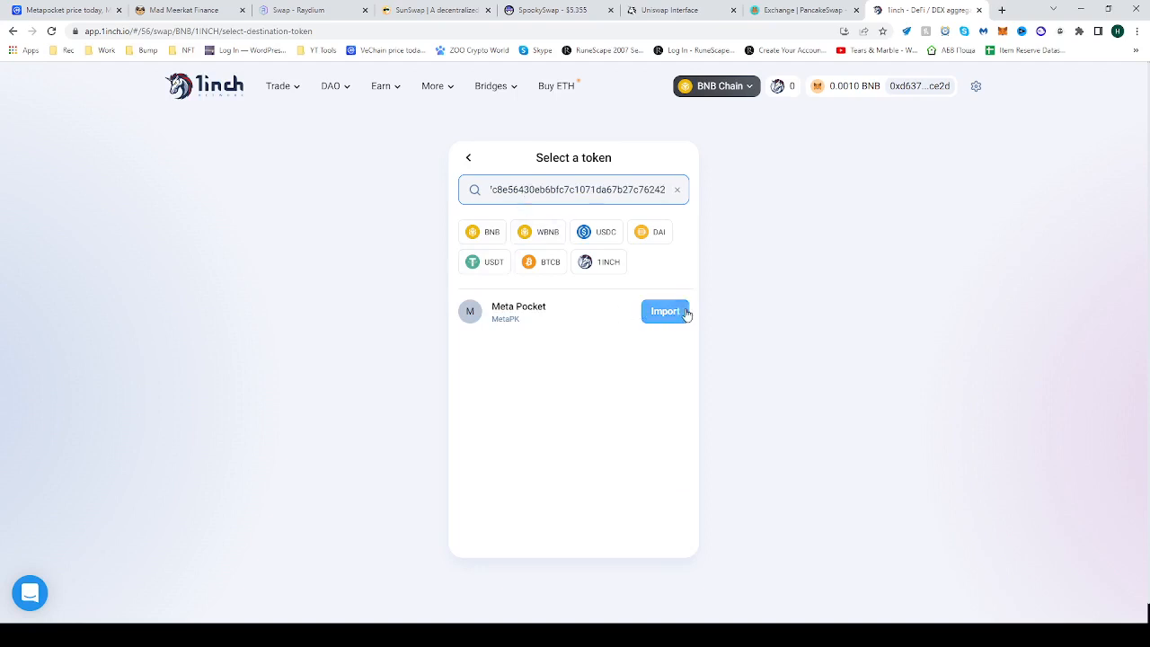
left_click(665, 311)
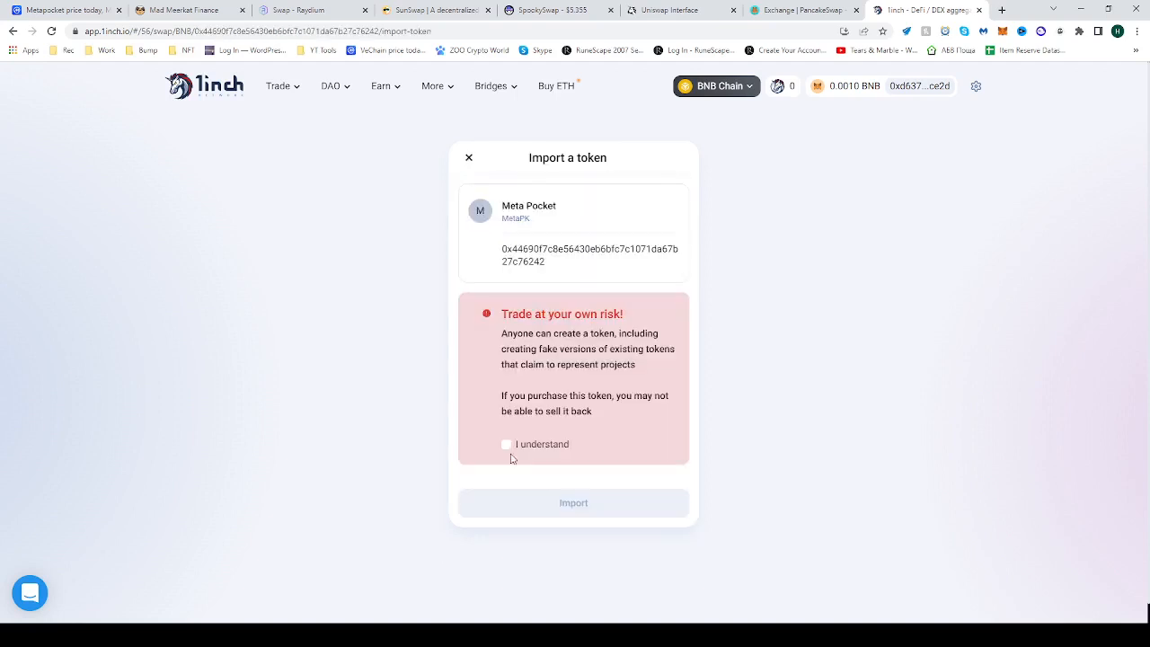
left_click(507, 444)
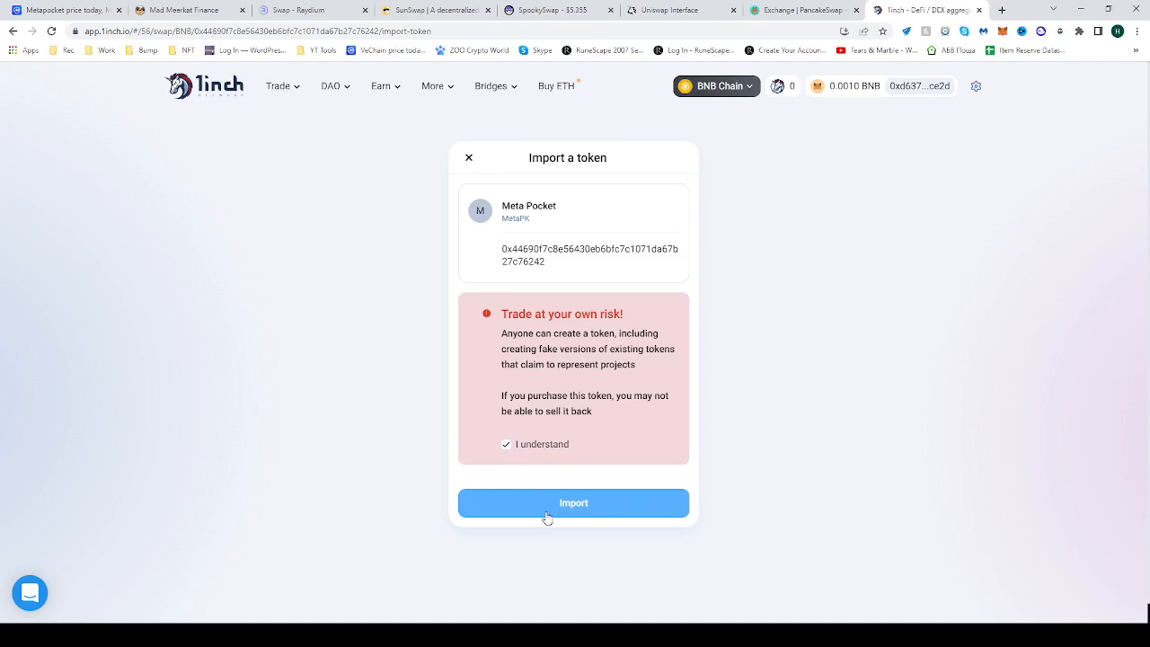
left_click(574, 503)
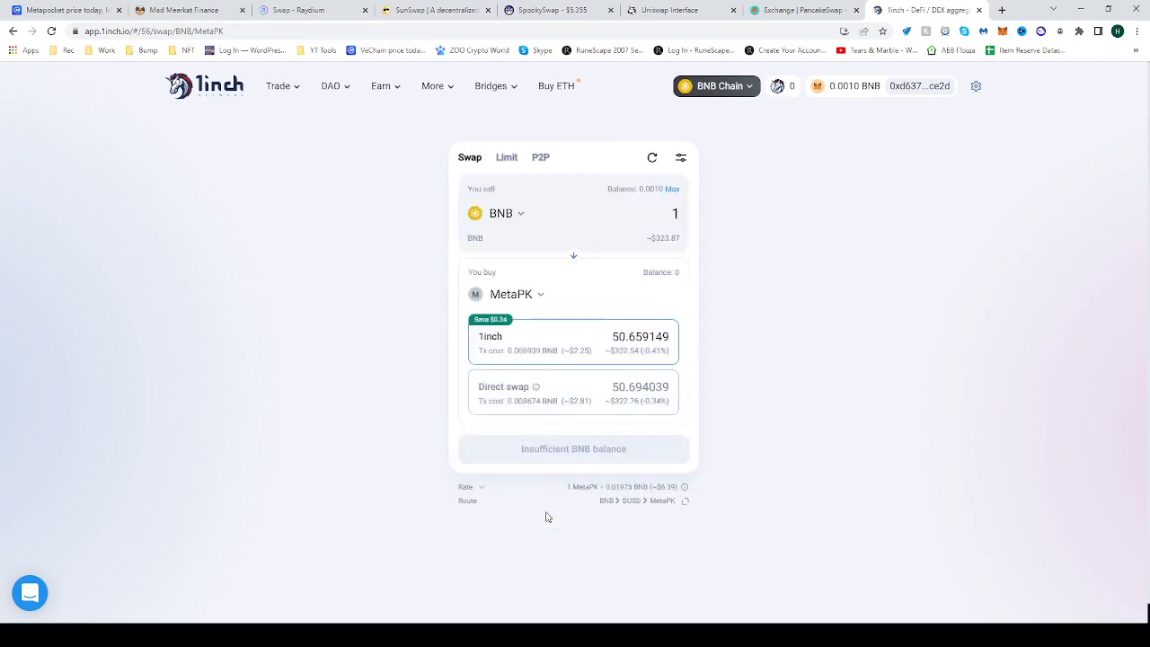